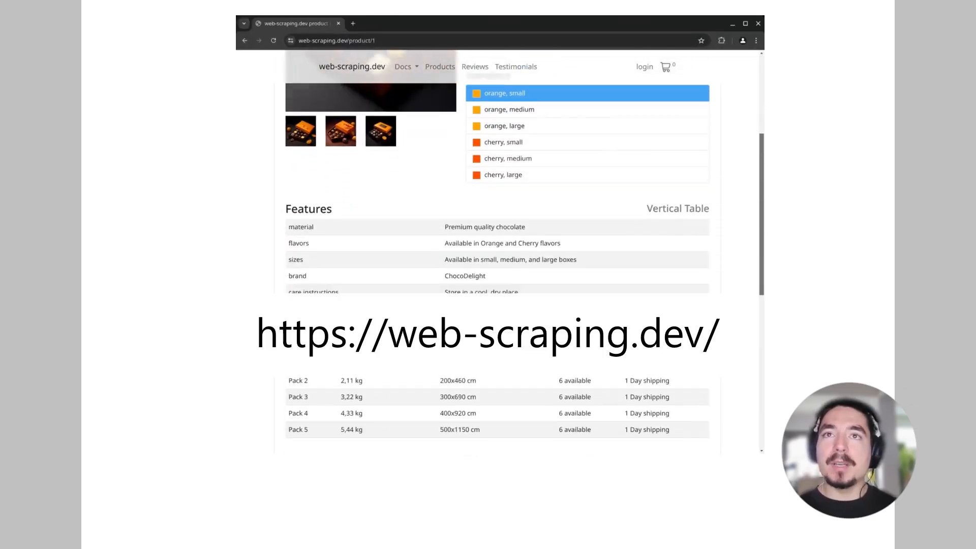
# Scroll the product page down to the Reviews and Similar Products sections, then back up.
pyautogui.scroll(-3)
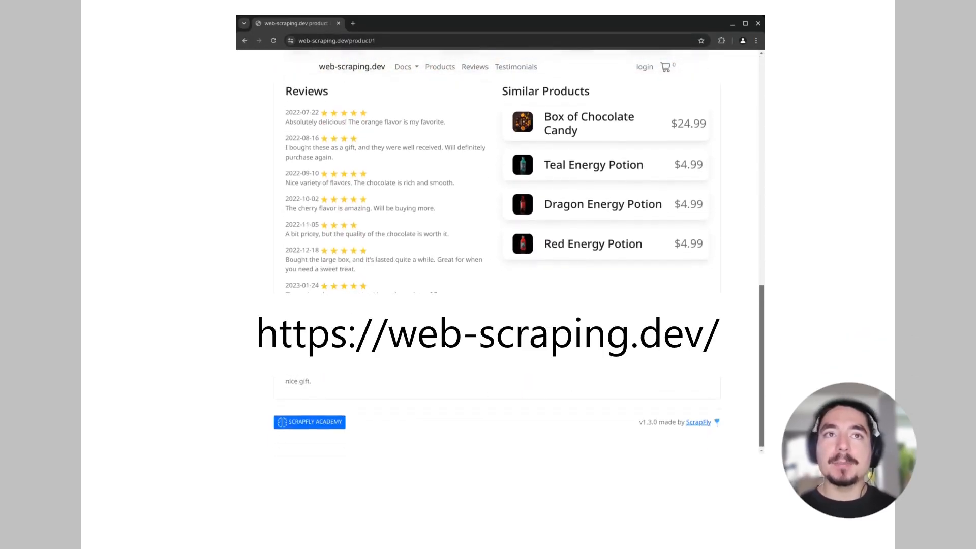
pyautogui.scroll(3)
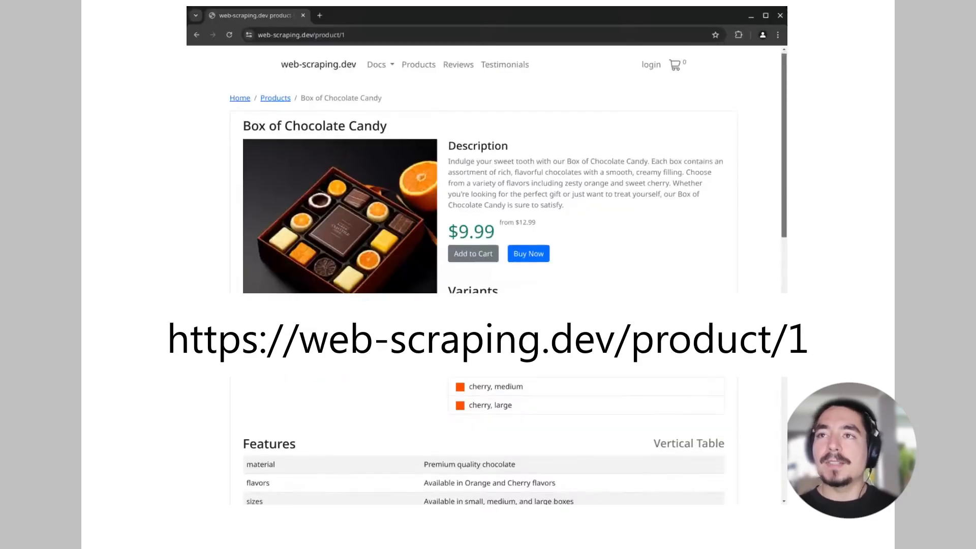
# Scroll past the description and features to the Packs table and reviews.
pyautogui.scroll(-3)
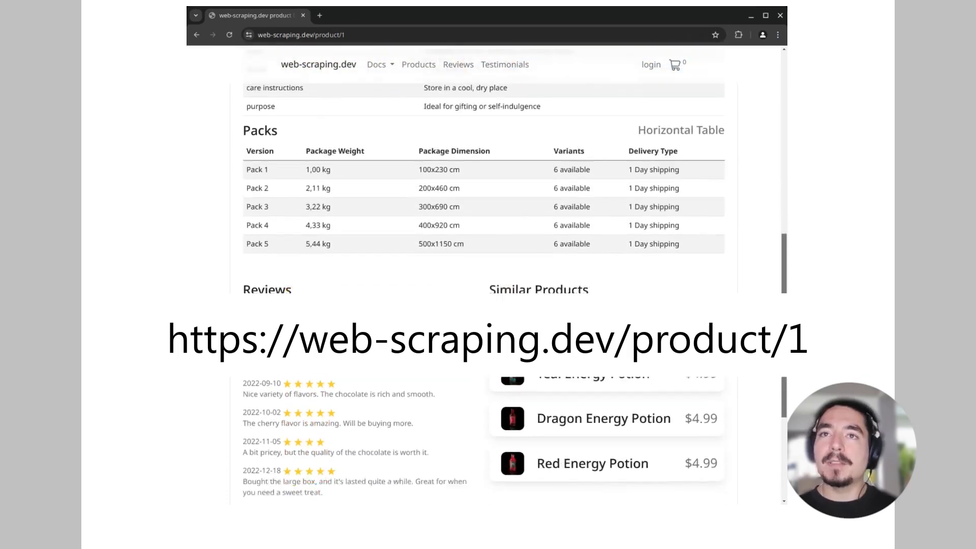
pyautogui.scroll(-3)
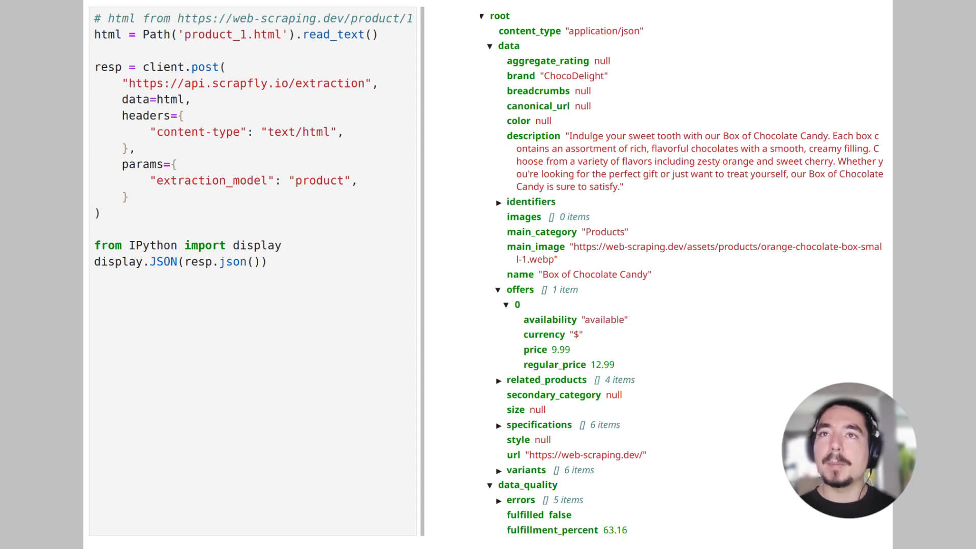
pyautogui.moveTo(262, 198)
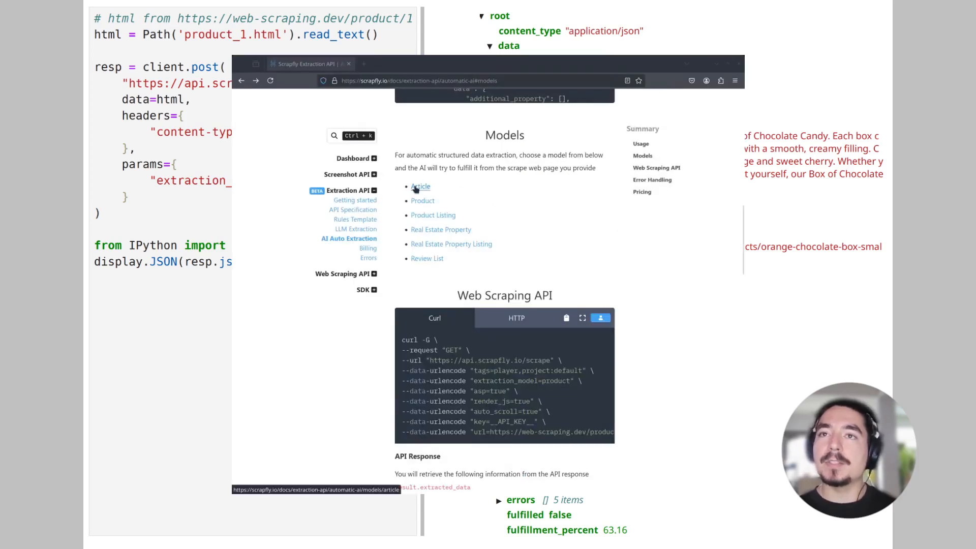
# Show the Article extraction schema with its url, headline and date fields.
pyautogui.click(421, 187)
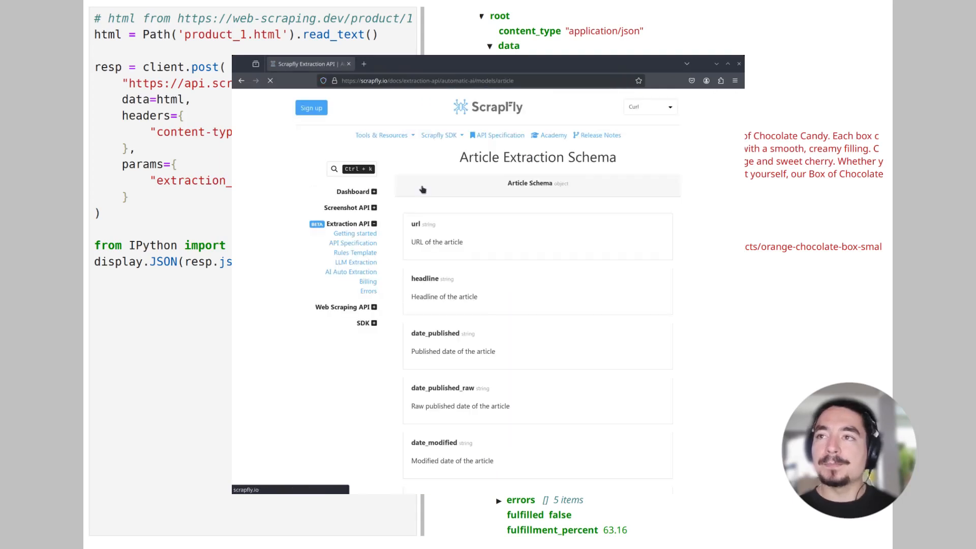